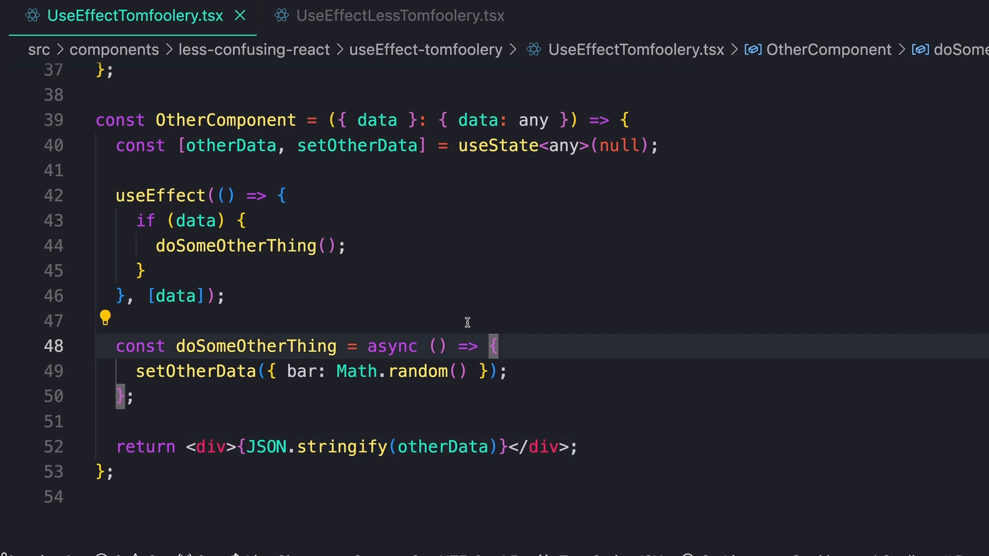
mouse_move(176, 296)
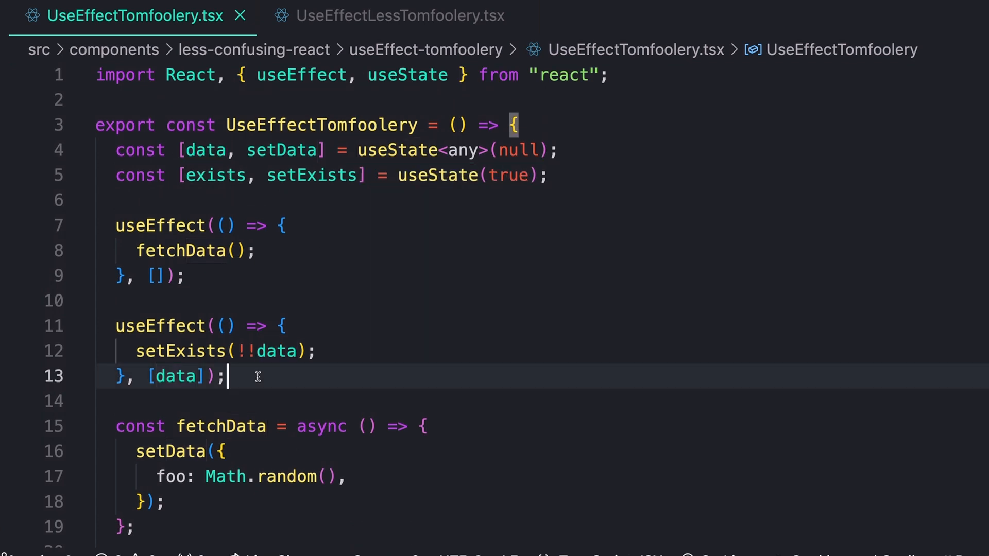
- Switch to UseEffectLessTomfoolery.tsx and highlight the exists value derived with useMemo
scroll(down, 3)
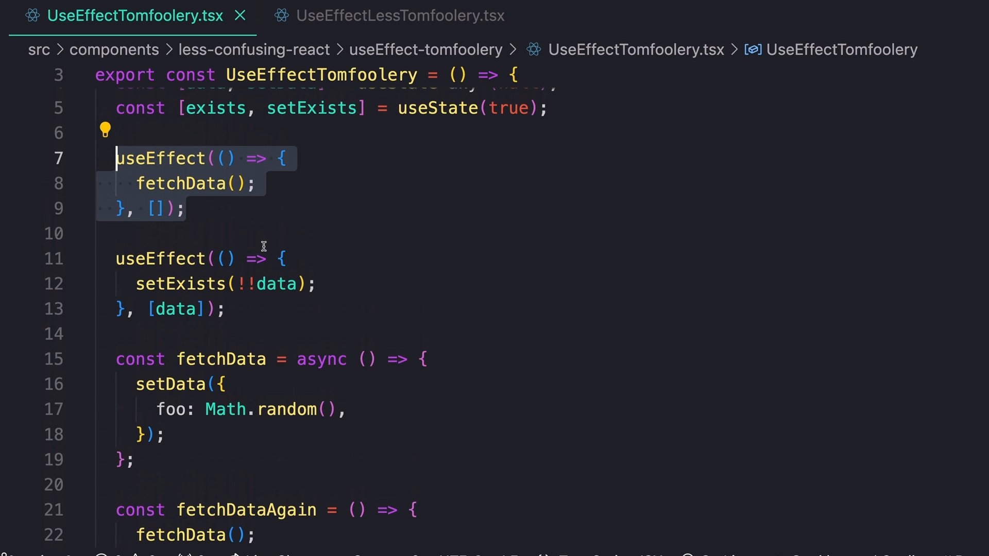
scroll(down, 3)
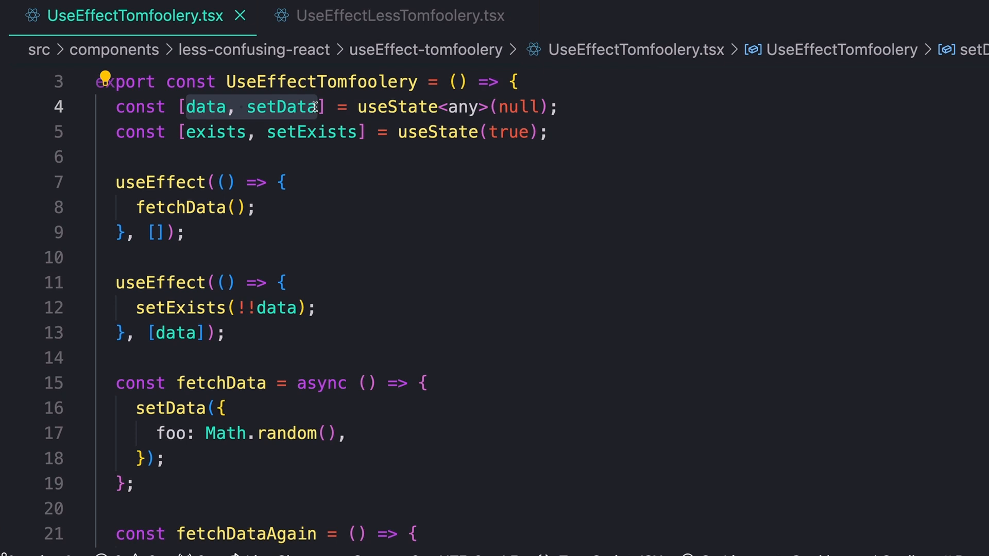
click(399, 16)
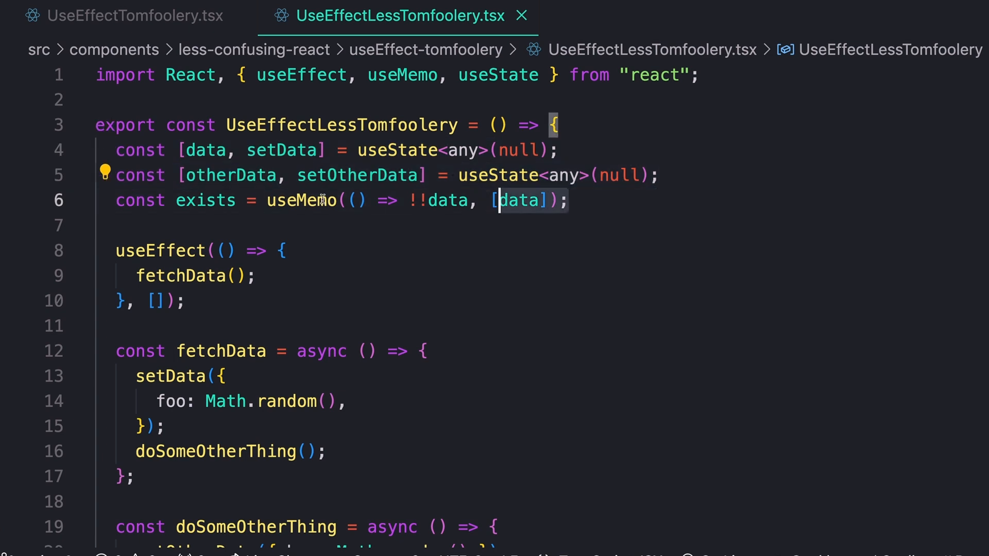
double_click(301, 199)
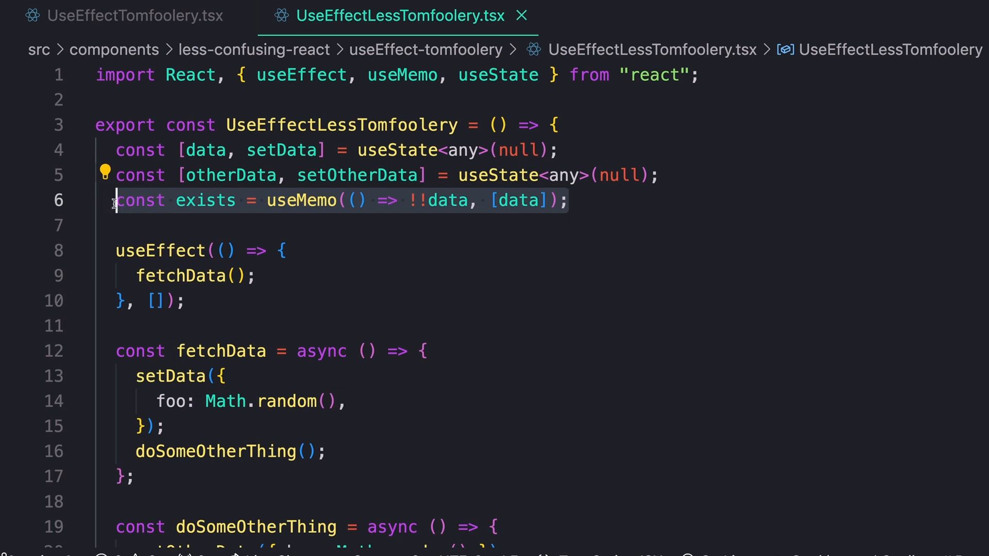
- Scroll through the rest of UseEffectLessTomfoolery.tsx to the end of the example
scroll(down, 3)
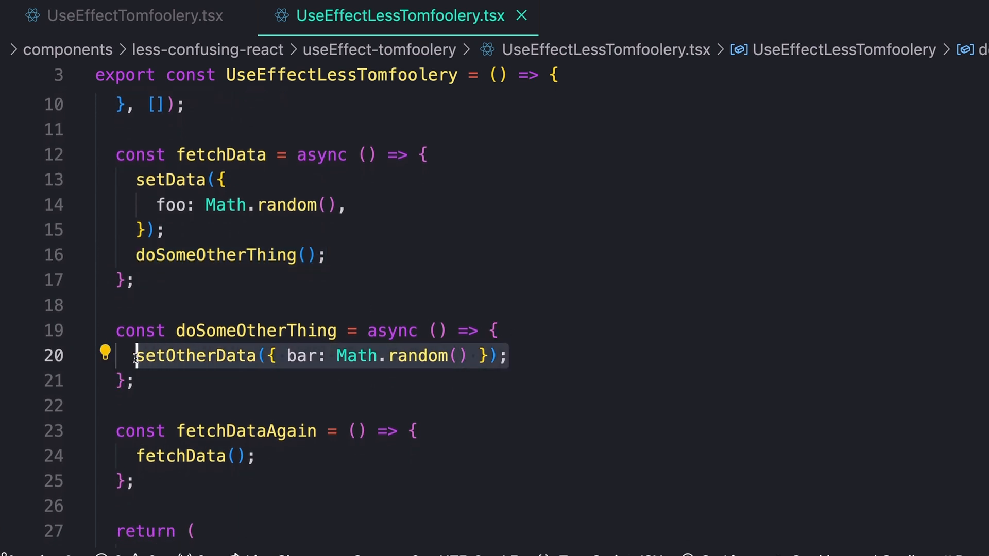
scroll(down, 3)
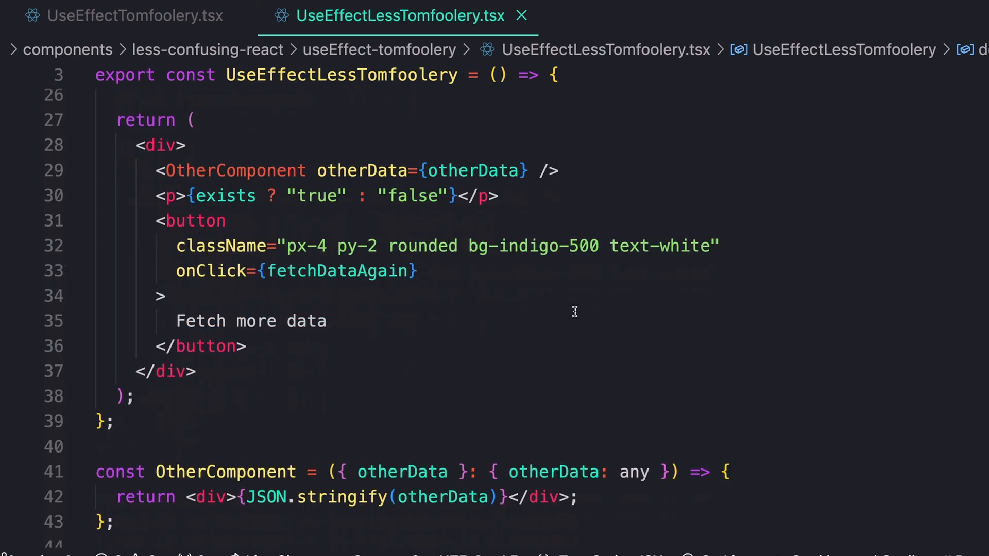
scroll(down, 3)
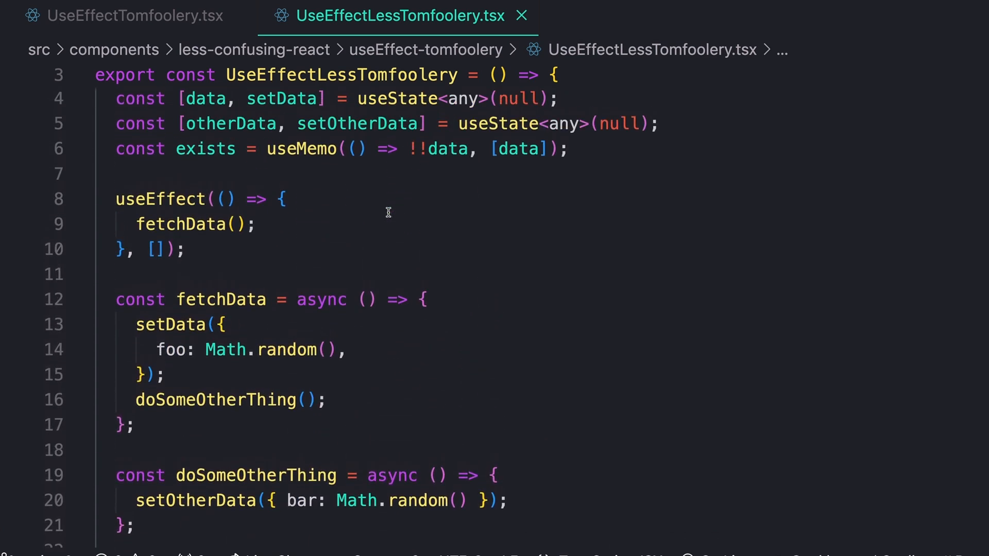
scroll(down, 3)
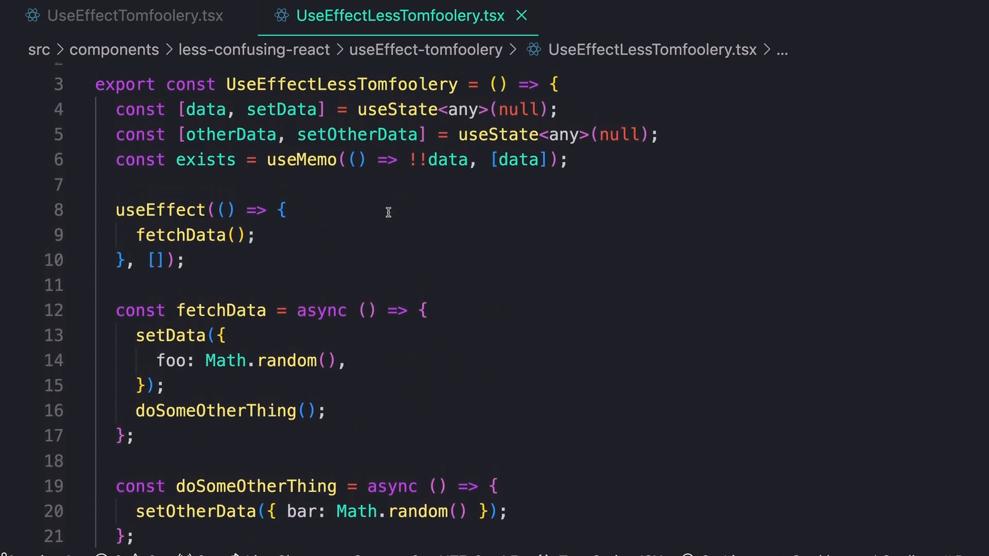
scroll(down, 3)
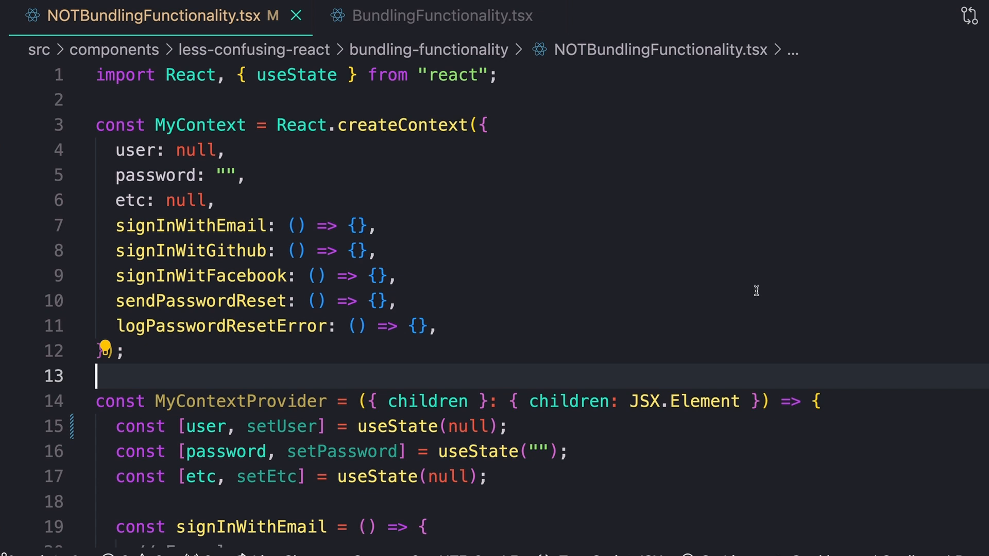
scroll(down, 3)
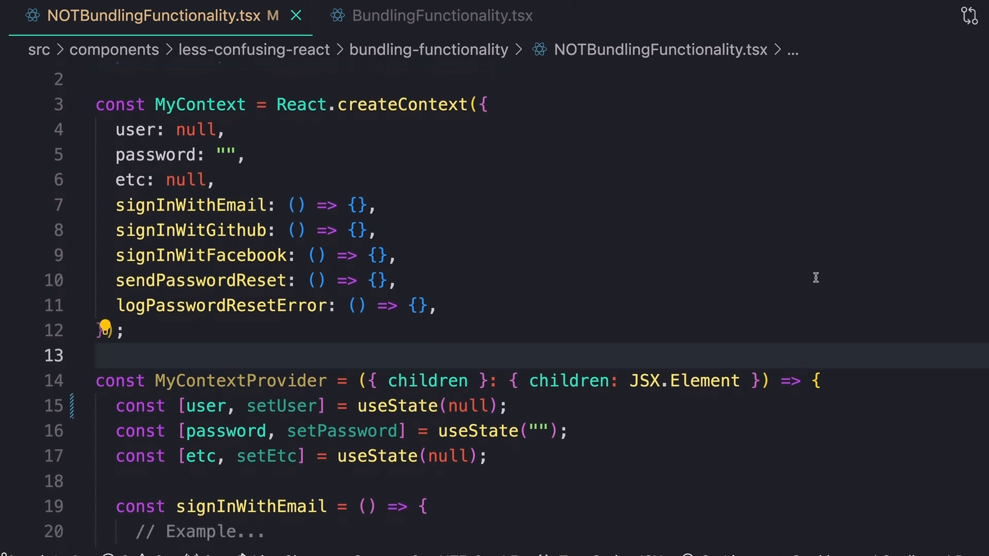
scroll(down, 3)
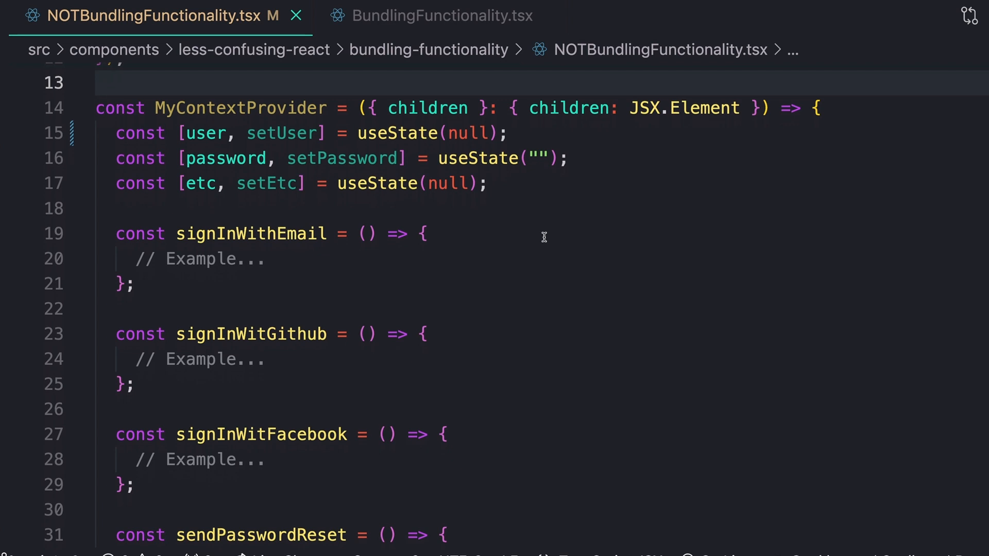
scroll(down, 3)
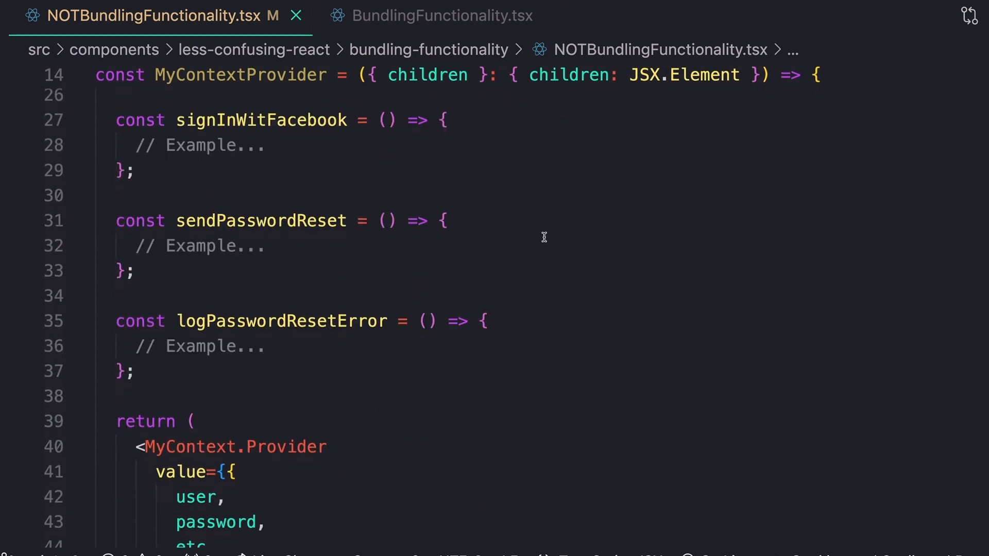
scroll(down, 3)
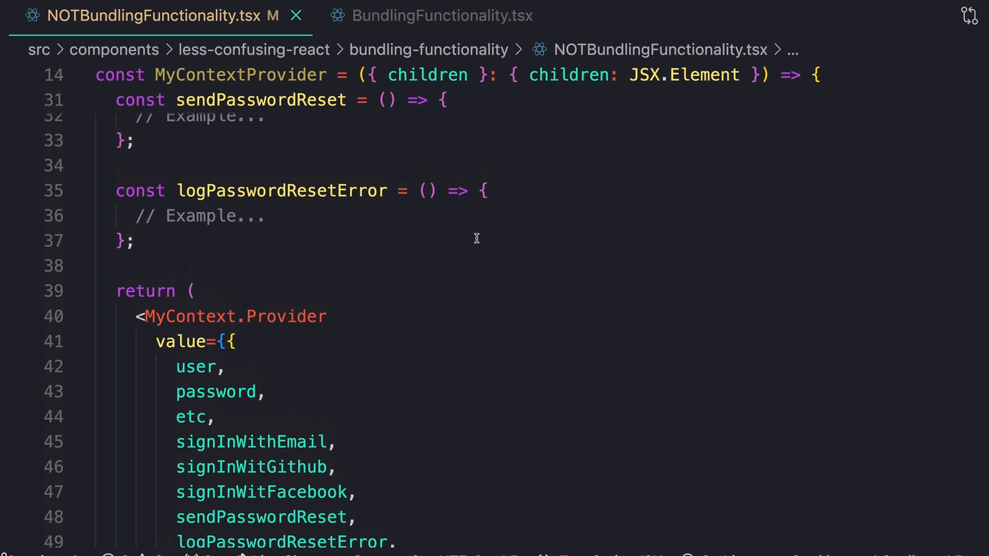
scroll(up, 3)
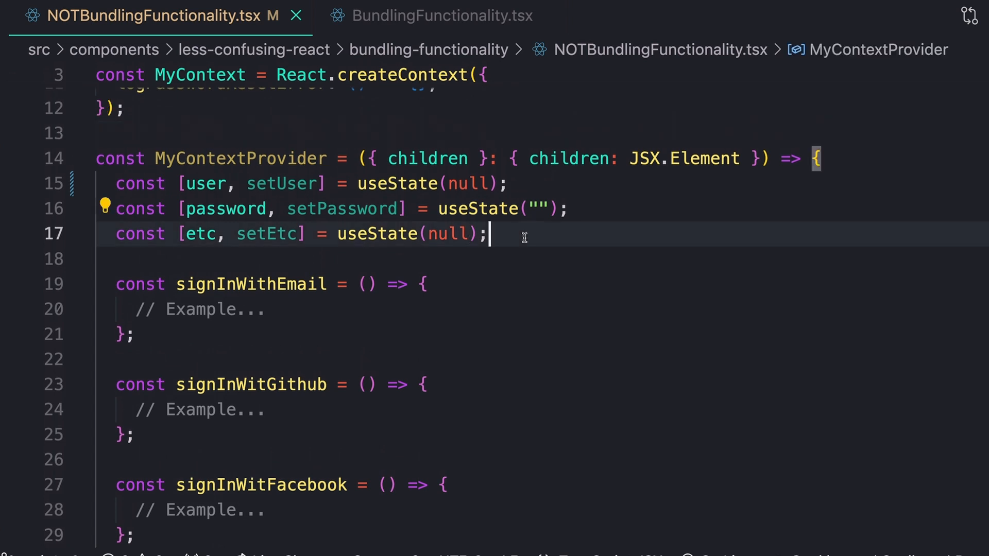
scroll(down, 3)
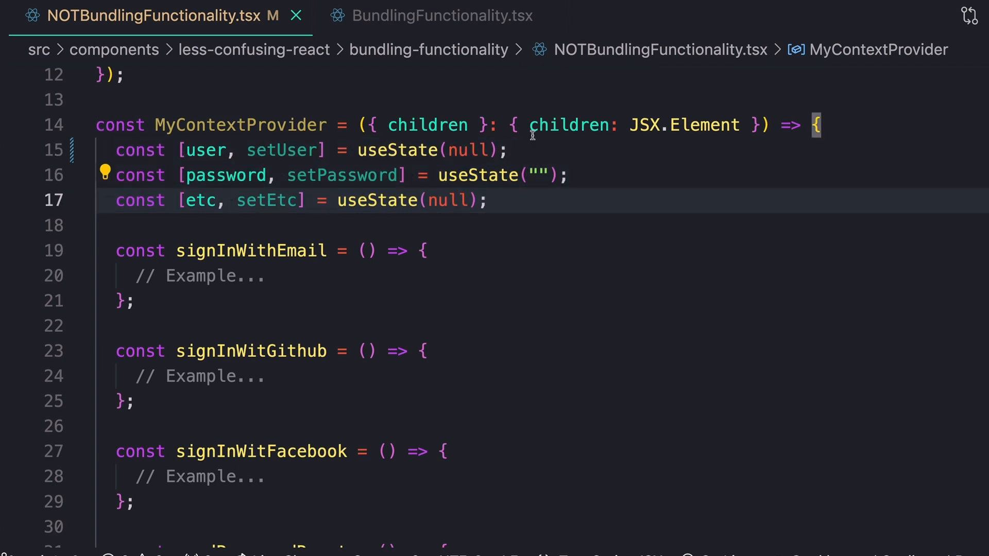
click(439, 15)
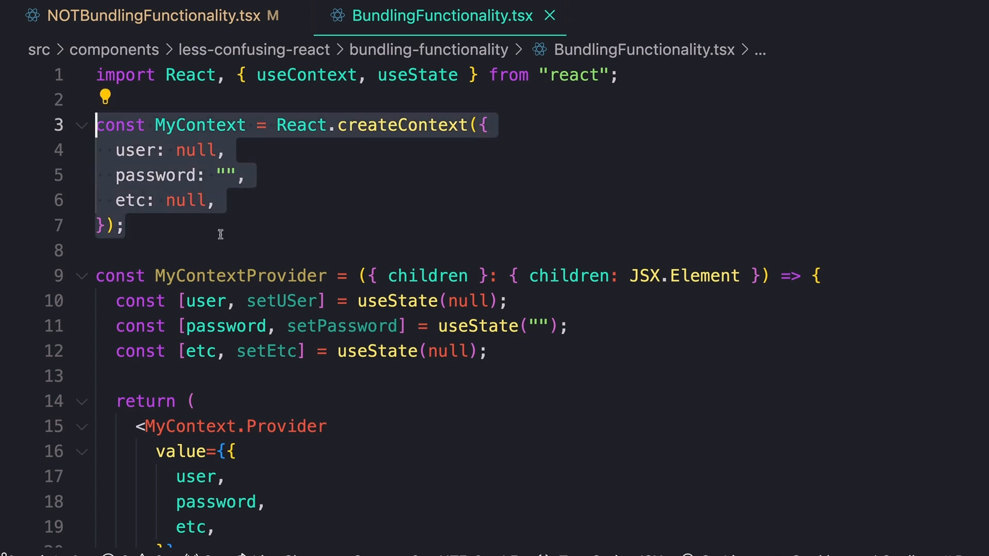
- Review BundlingFunctionality.tsx's useAuthenticate and useResetPassword hooks, landing on KanbanAllInOne.tsx
scroll(down, 3)
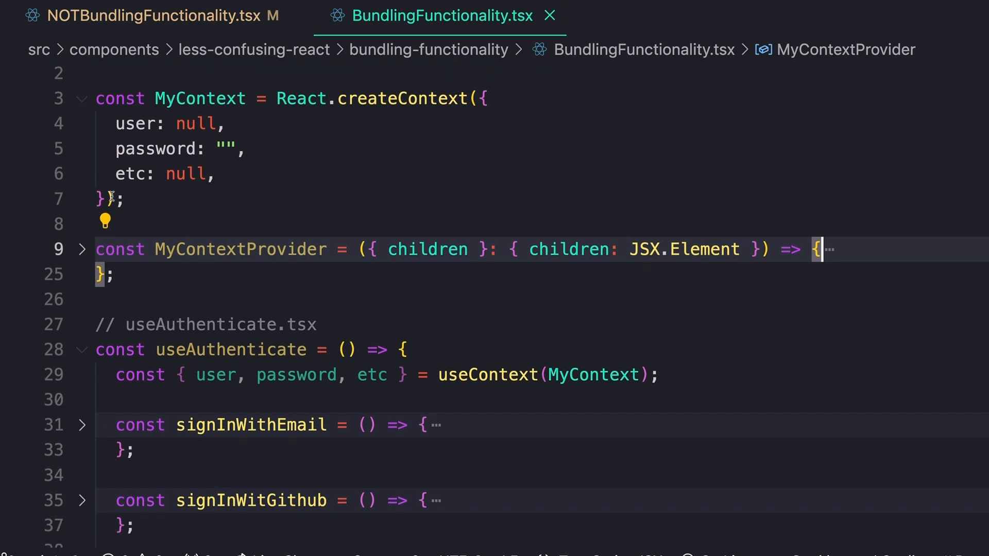
scroll(down, 3)
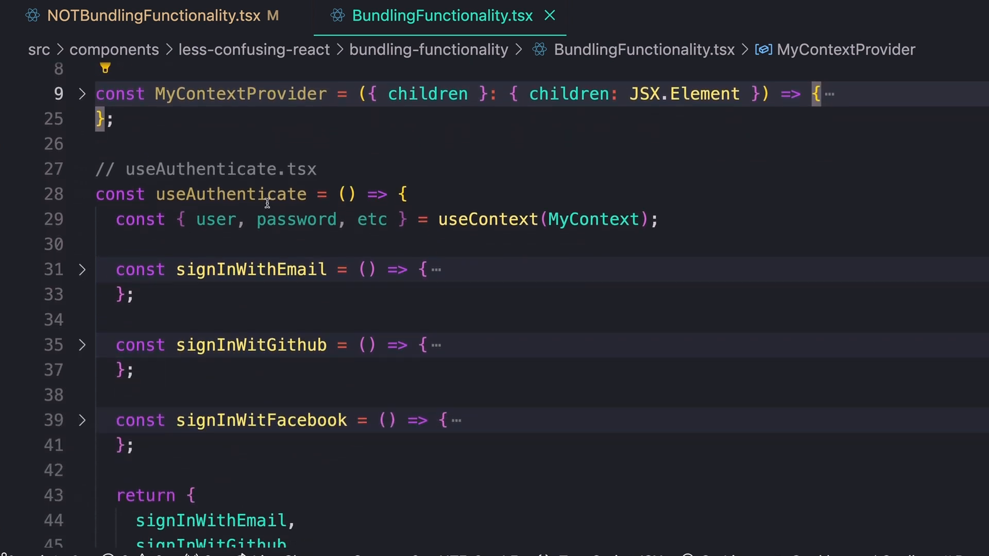
double_click(230, 194)
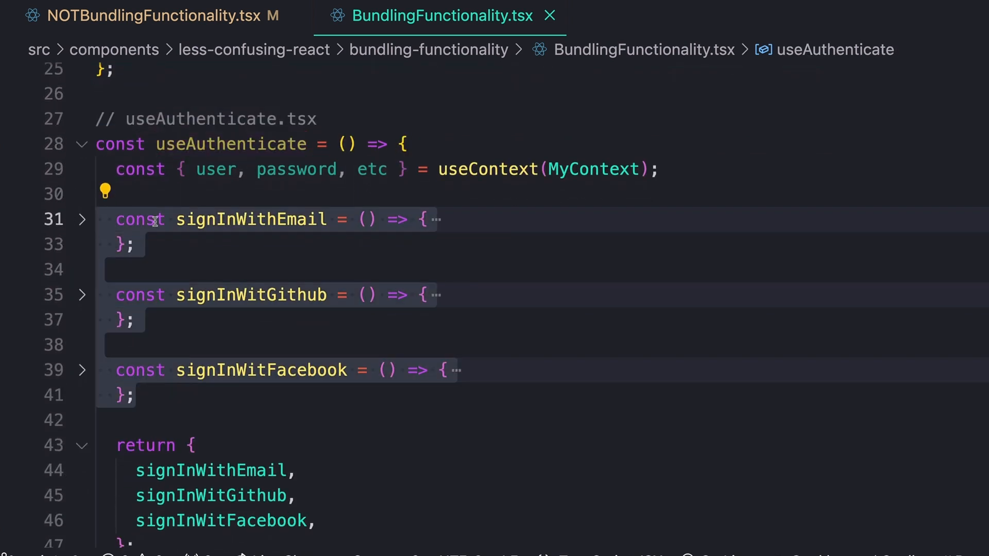
scroll(down, 3)
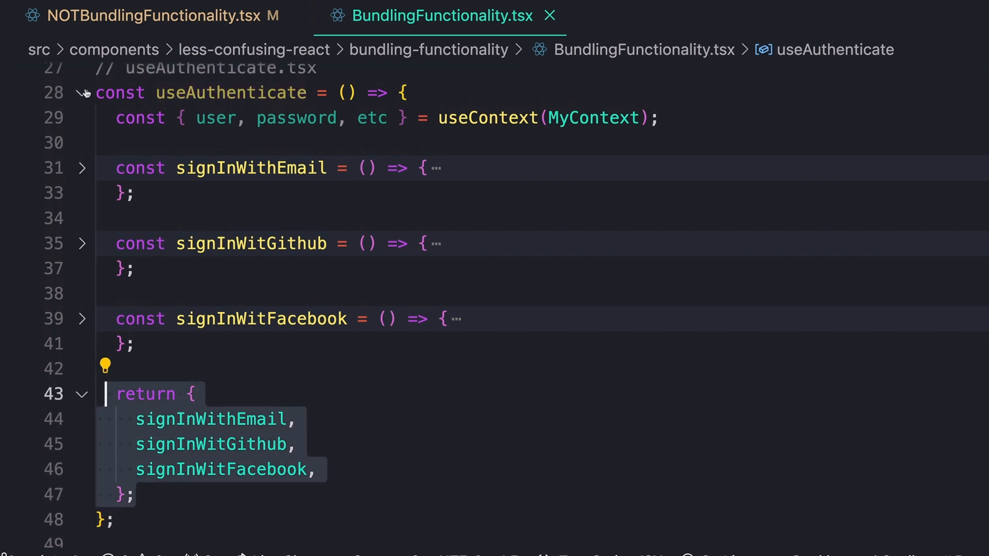
scroll(down, 3)
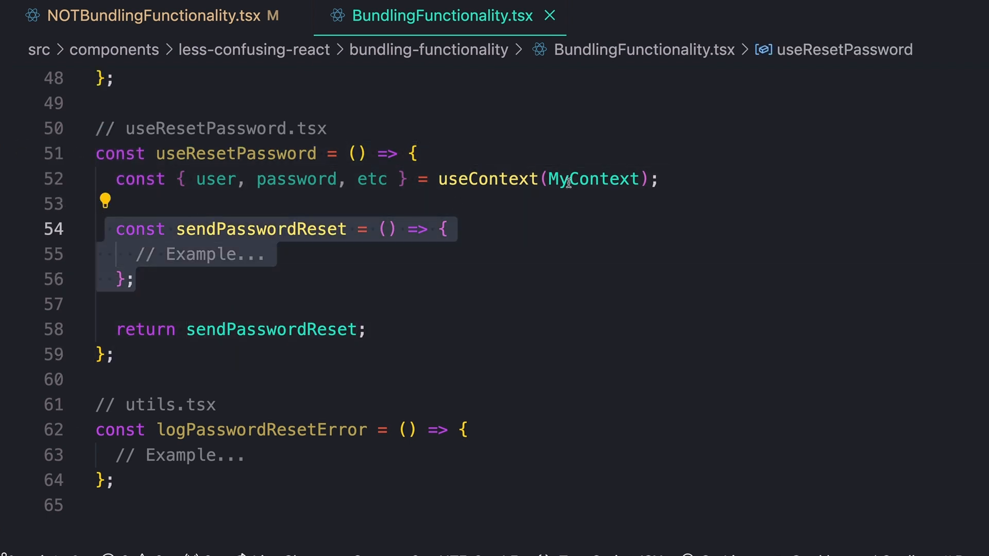
scroll(down, 3)
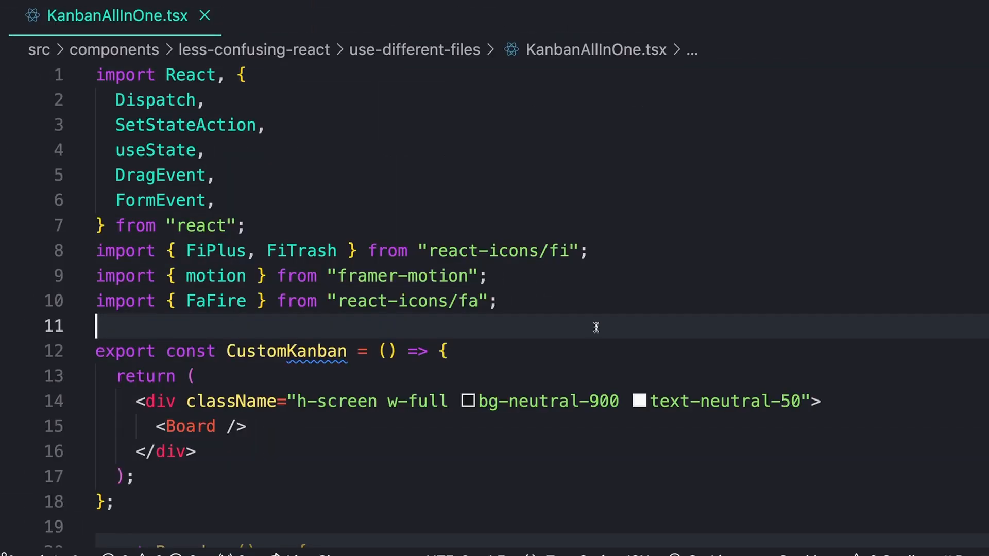
scroll(down, 3)
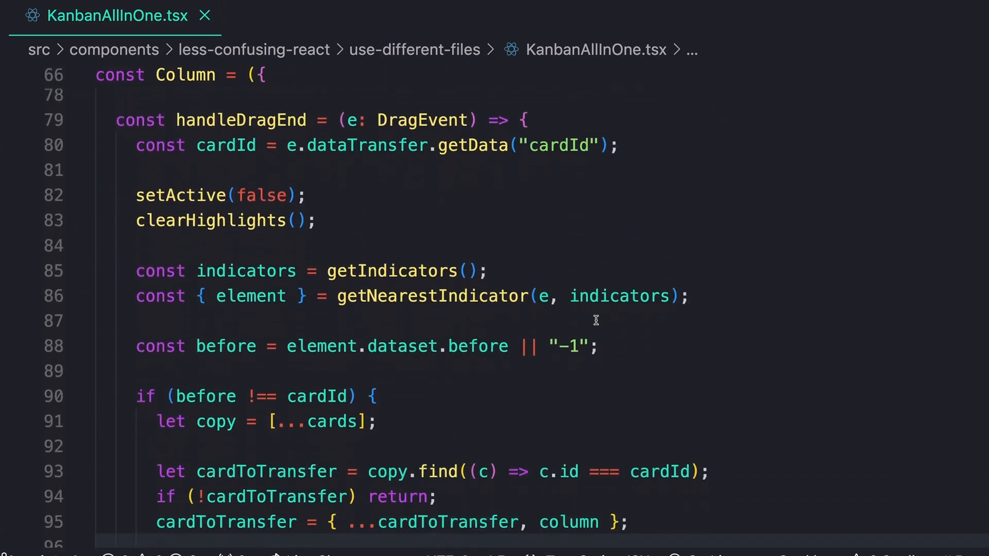
scroll(down, 3)
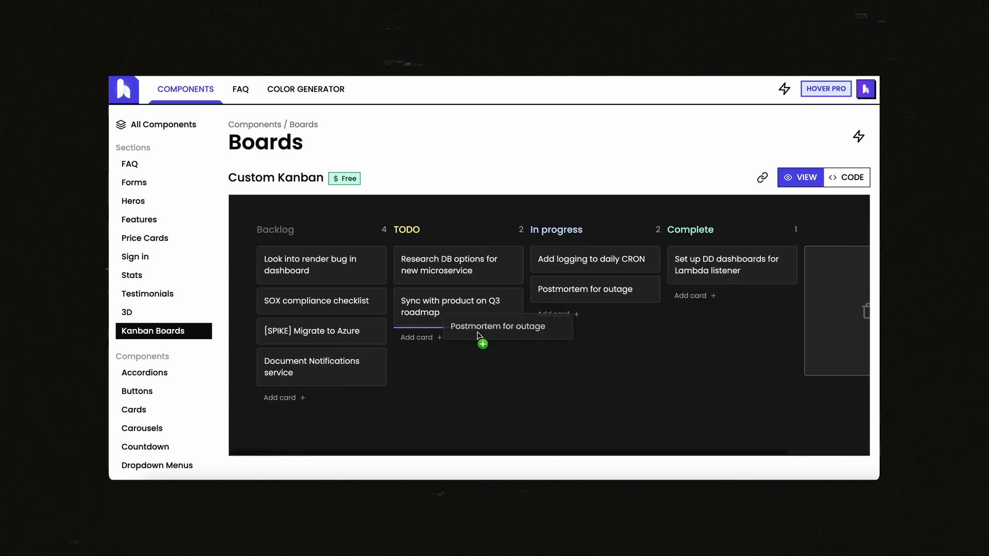
- Browse hover.dev's Navbars & Menus components, then the Cards components
click(161, 389)
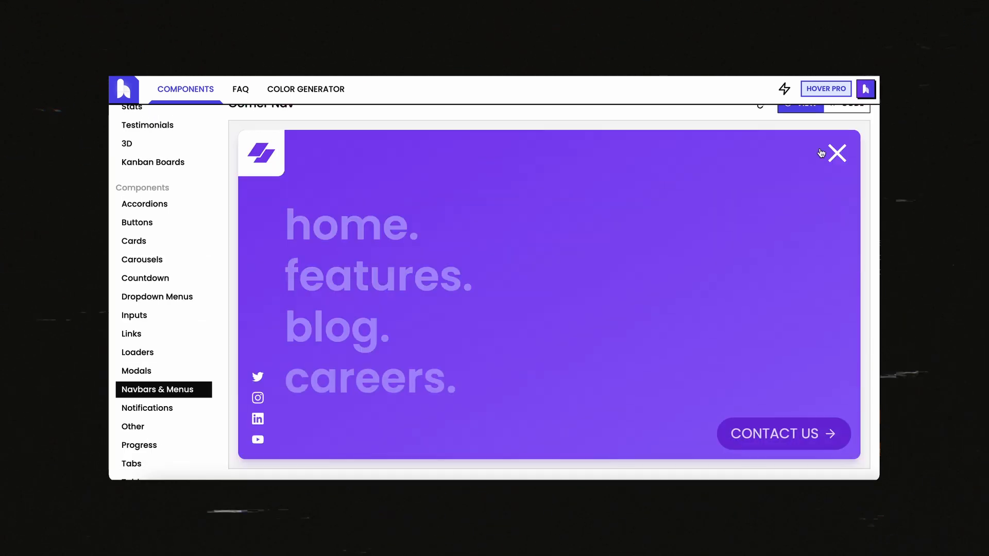
click(836, 153)
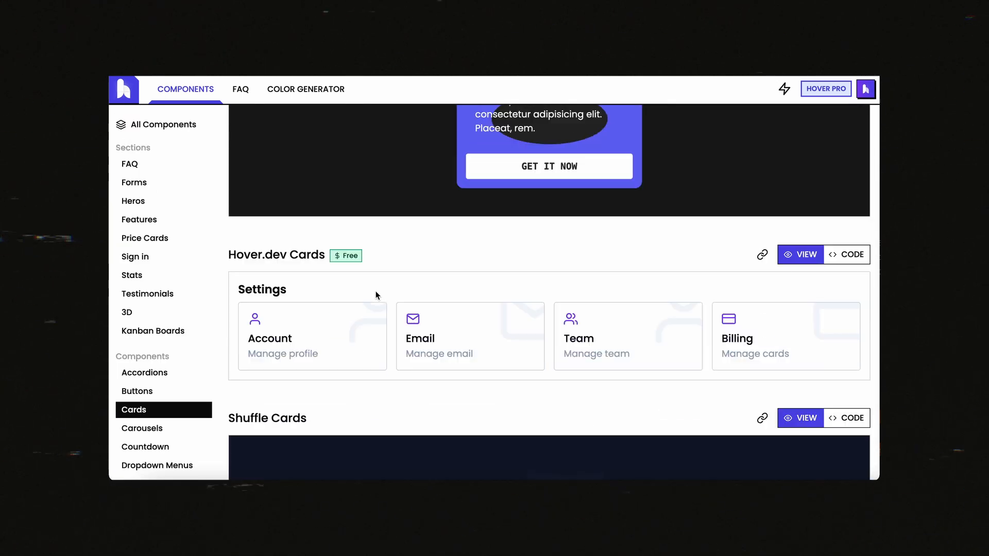
scroll(down, 3)
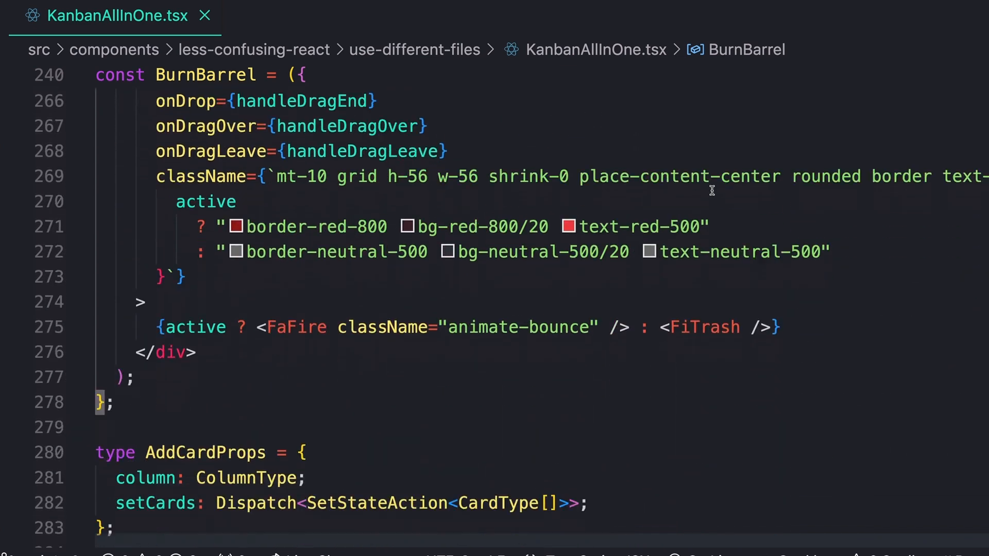
- Scroll KanbanAllInOne.tsx past BurnBarrel, AddCard and imports to the Board component
scroll(down, 3)
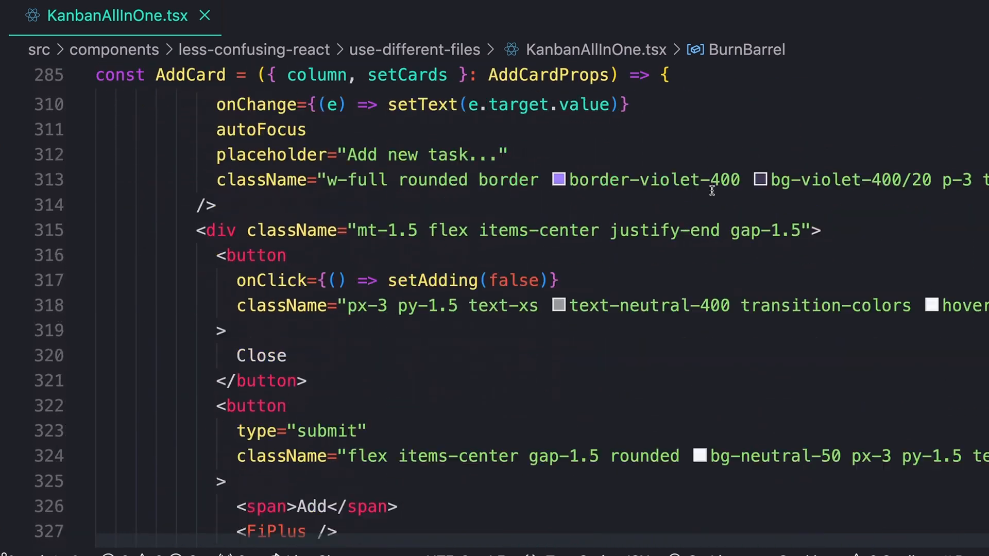
scroll(down, 3)
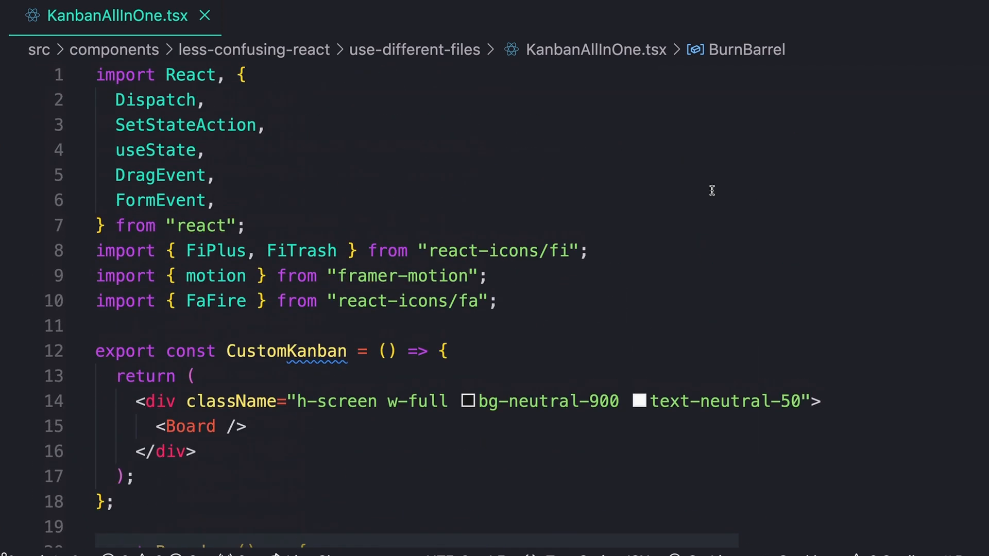
scroll(down, 3)
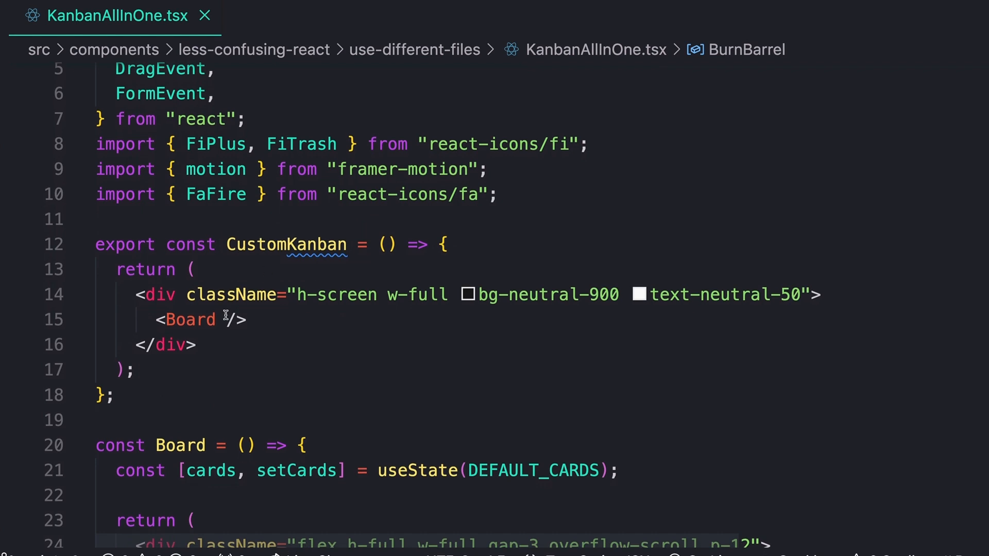
double_click(188, 319)
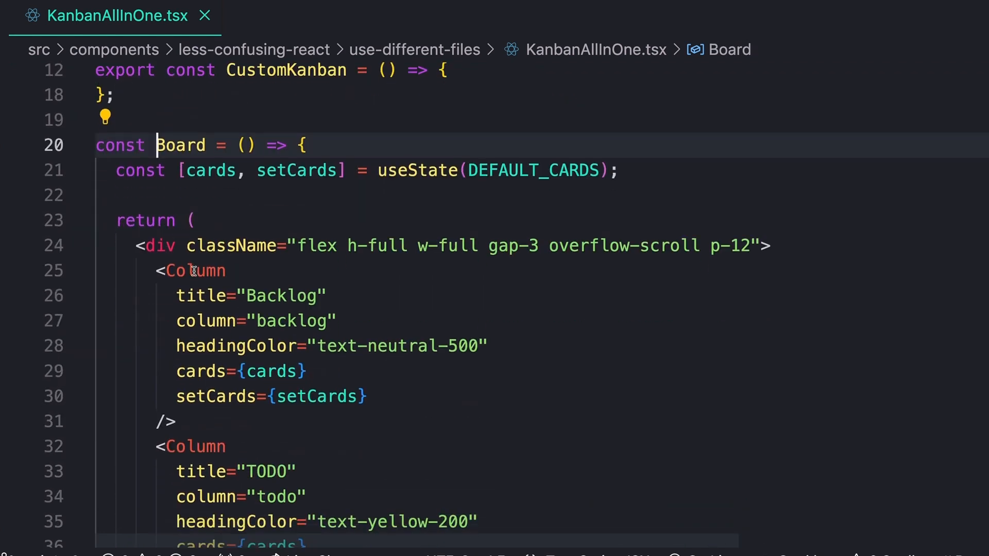
scroll(down, 3)
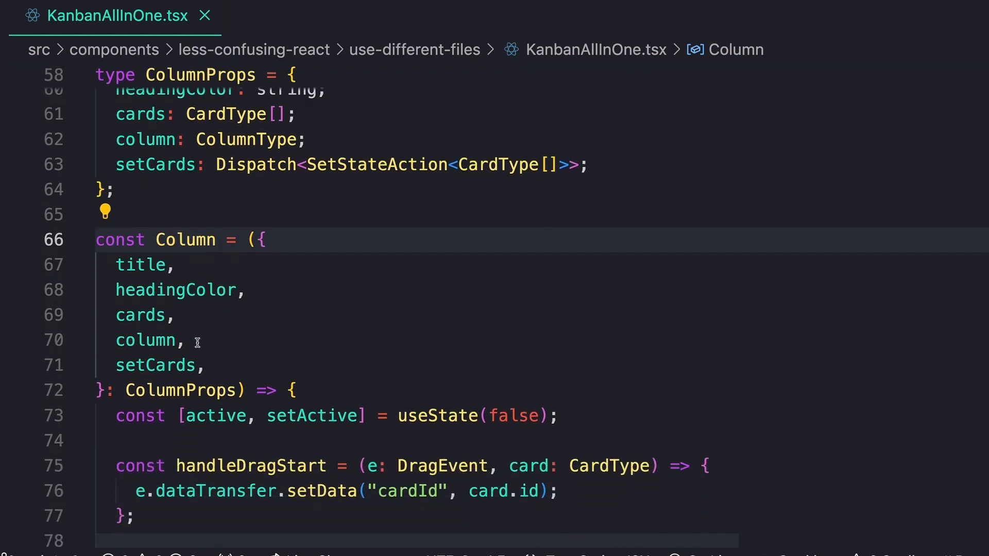
scroll(down, 3)
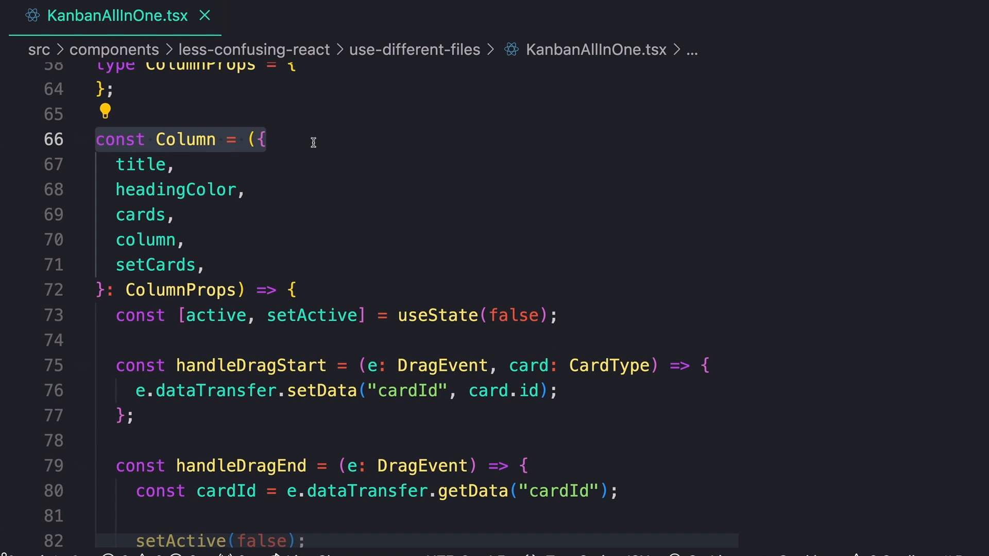
- Select the Column component, then bring up kanban-separate/Kanban.tsx and scroll it
double_click(185, 139)
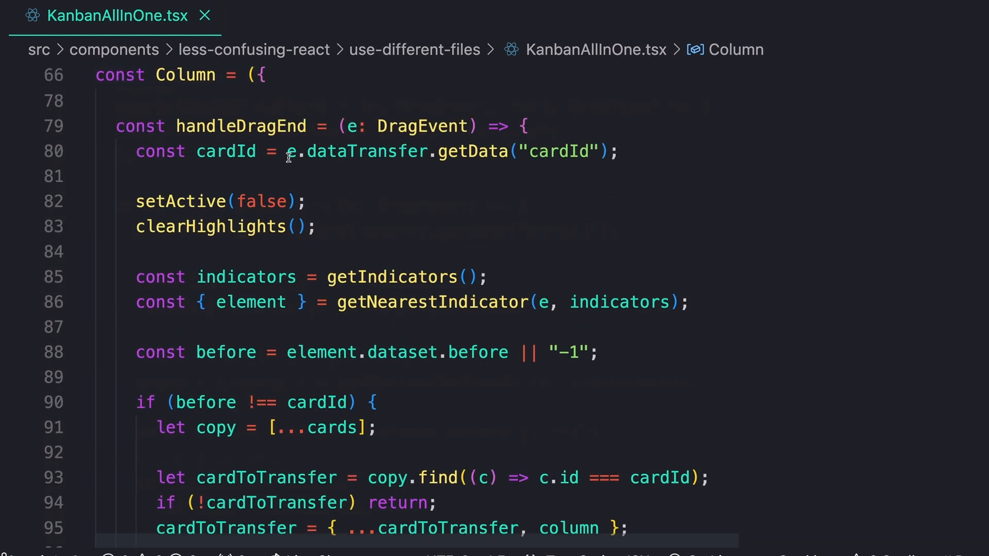
click(133, 333)
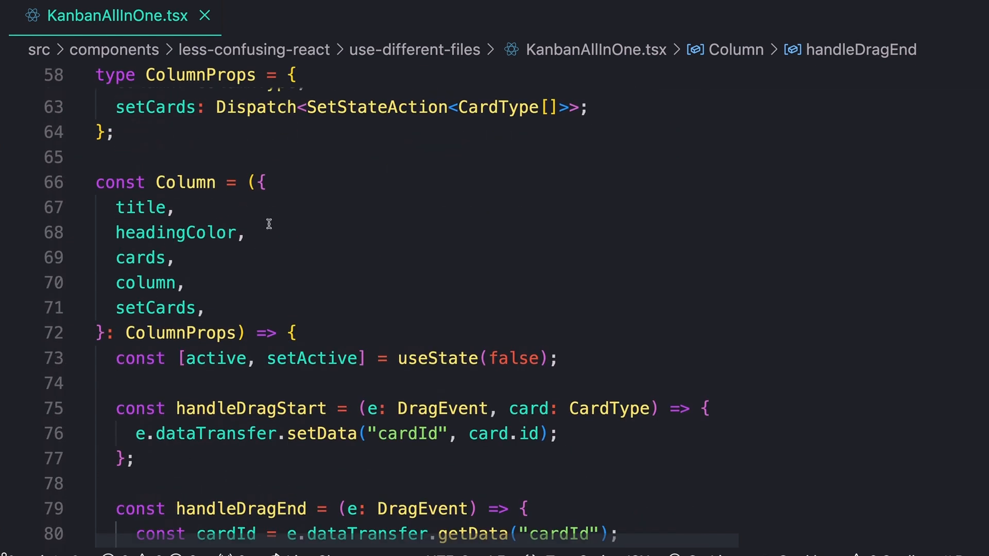
scroll(down, 3)
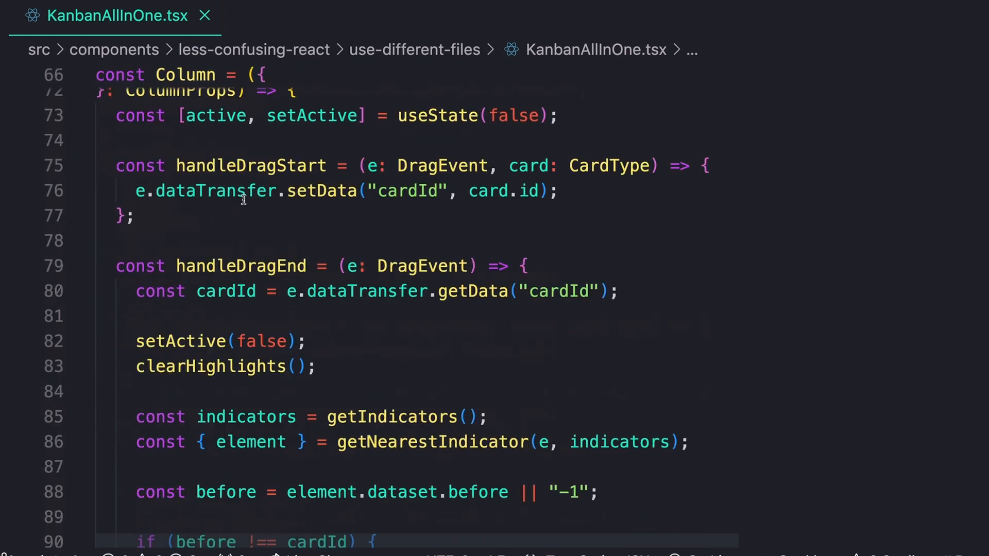
scroll(down, 3)
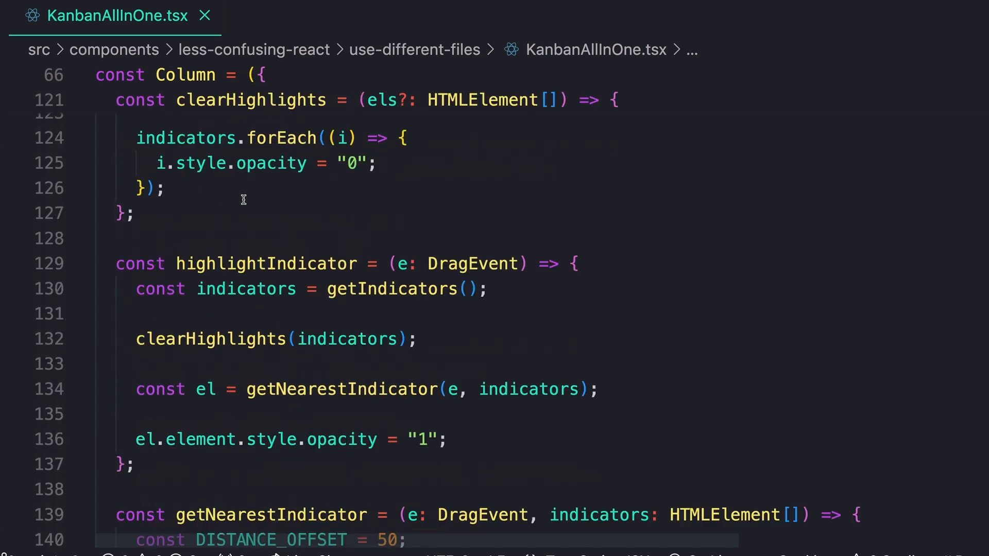
scroll(down, 3)
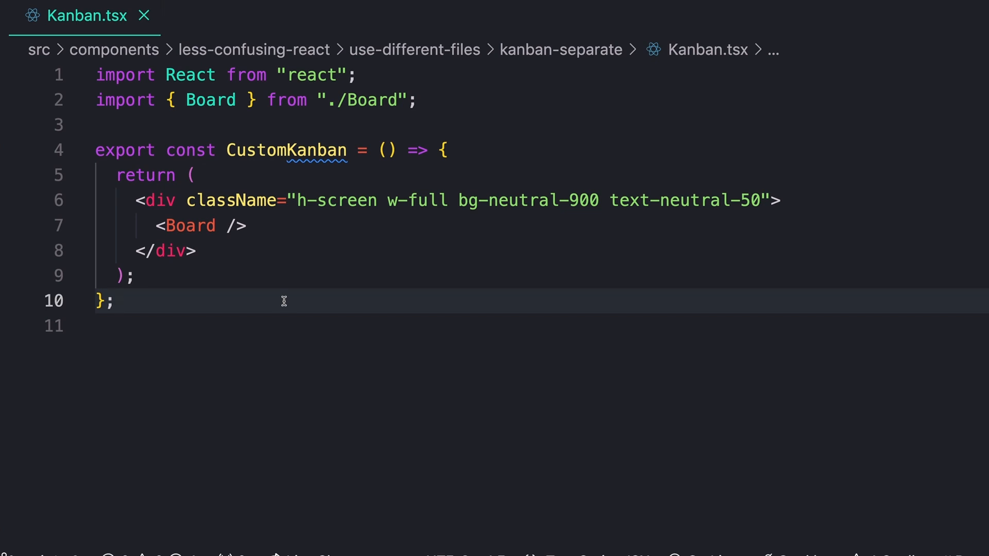
- Reveal the Explorer tree's kanban-separate files and open the BurnBarrel component file
click(113, 301)
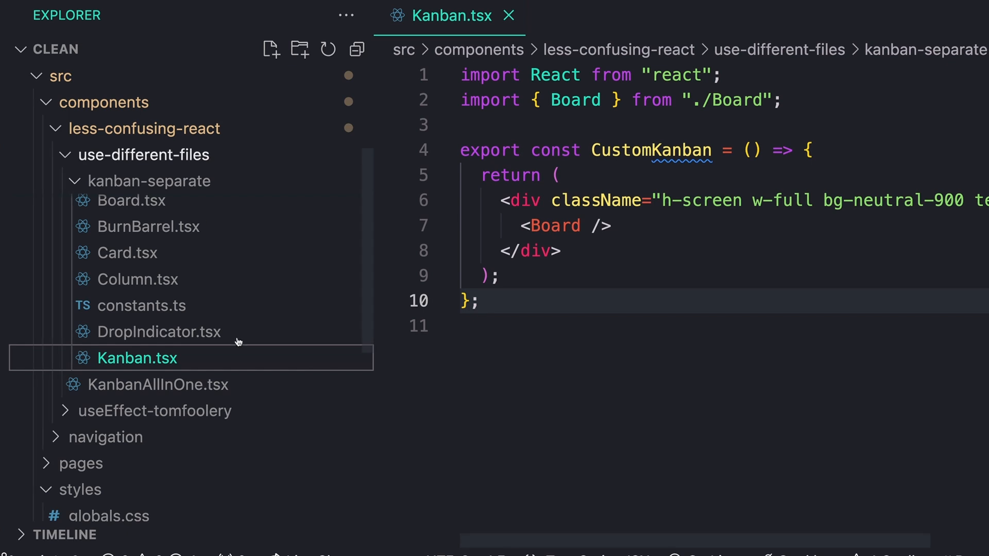
mouse_move(149, 181)
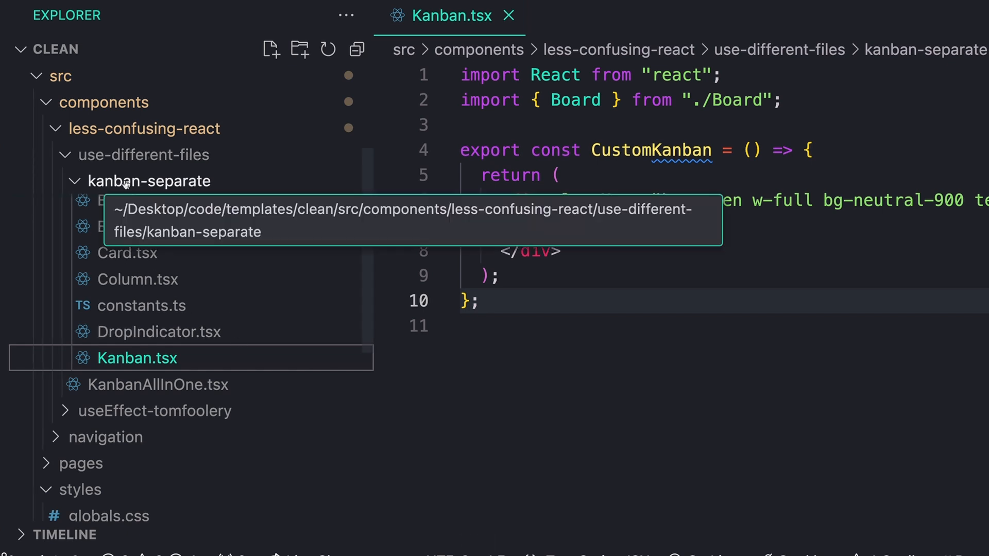
mouse_move(195, 341)
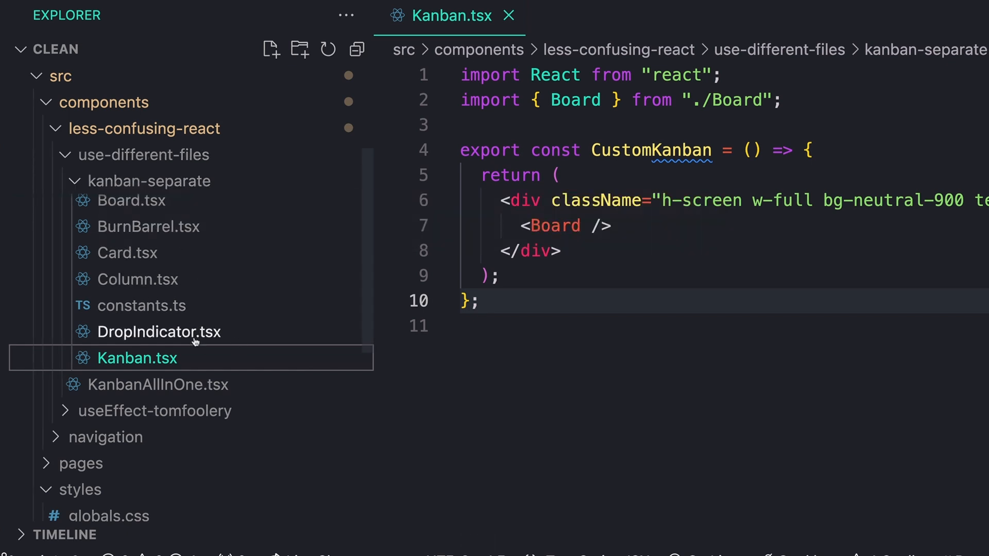
mouse_move(198, 234)
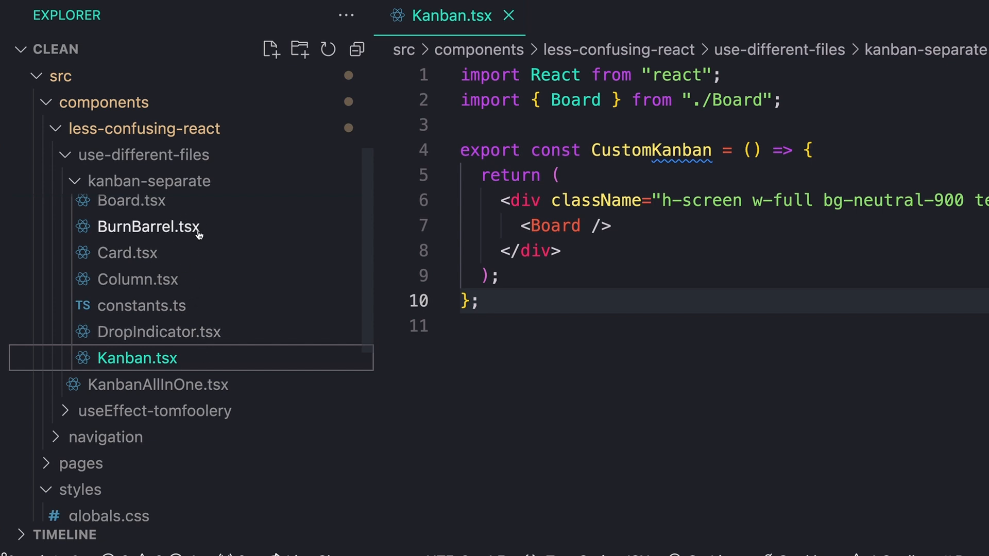
click(128, 252)
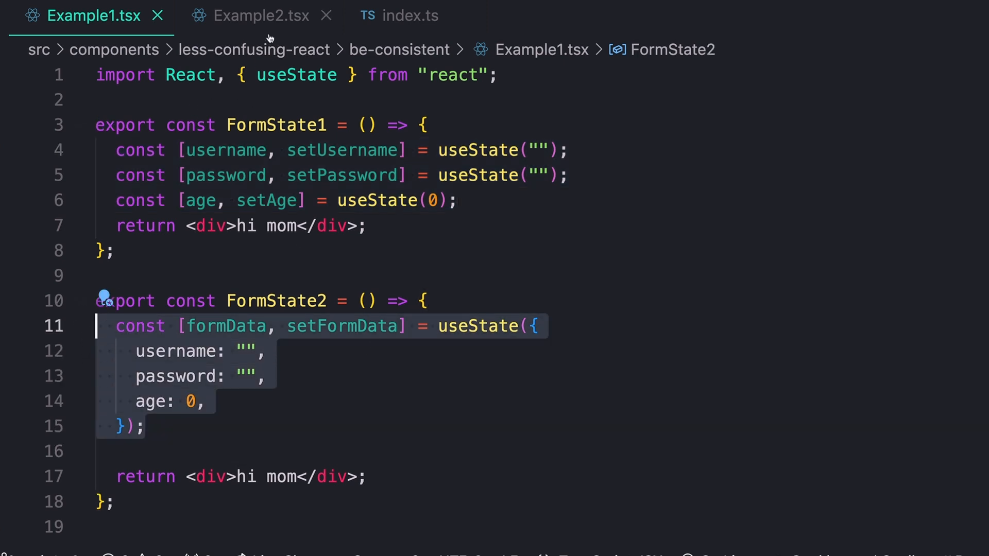
- View Example2.tsx's Destructure examples and index.ts exports, returning to Example1.tsx
click(259, 16)
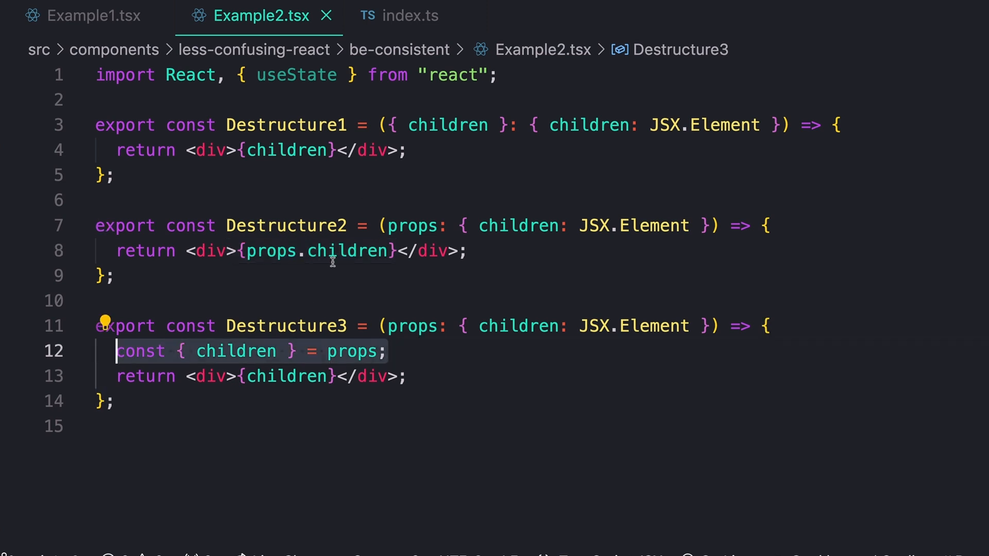
click(398, 16)
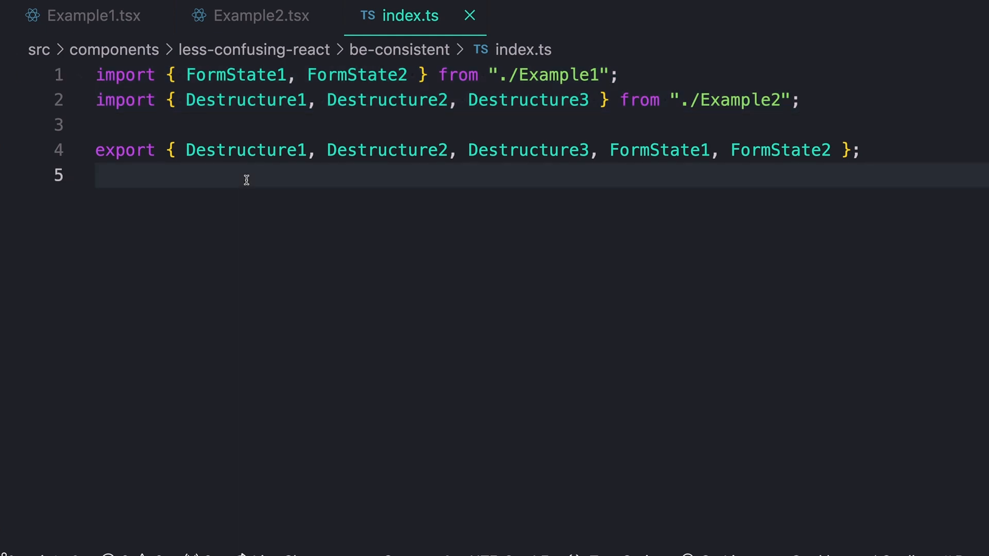
click(89, 15)
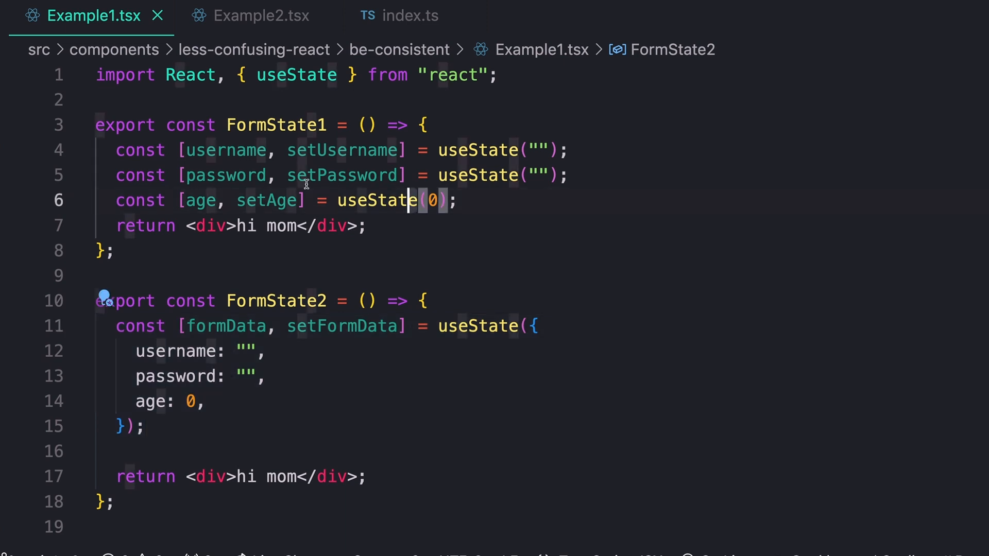